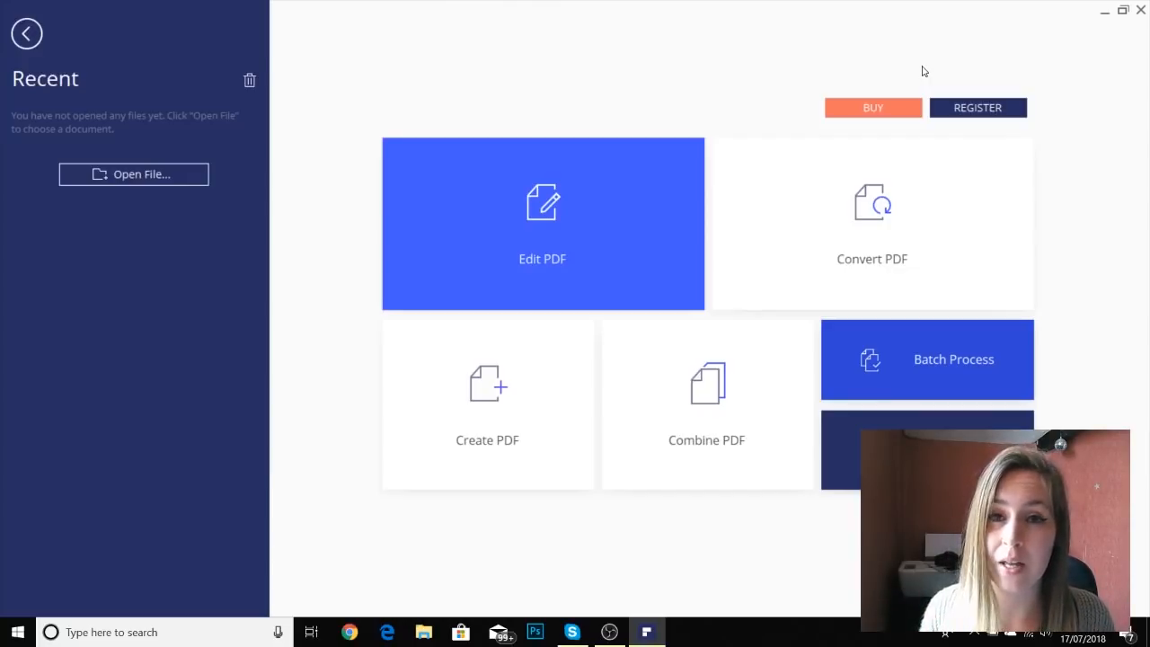
{"action": "mouse_move", "coordinate": [543, 223]}
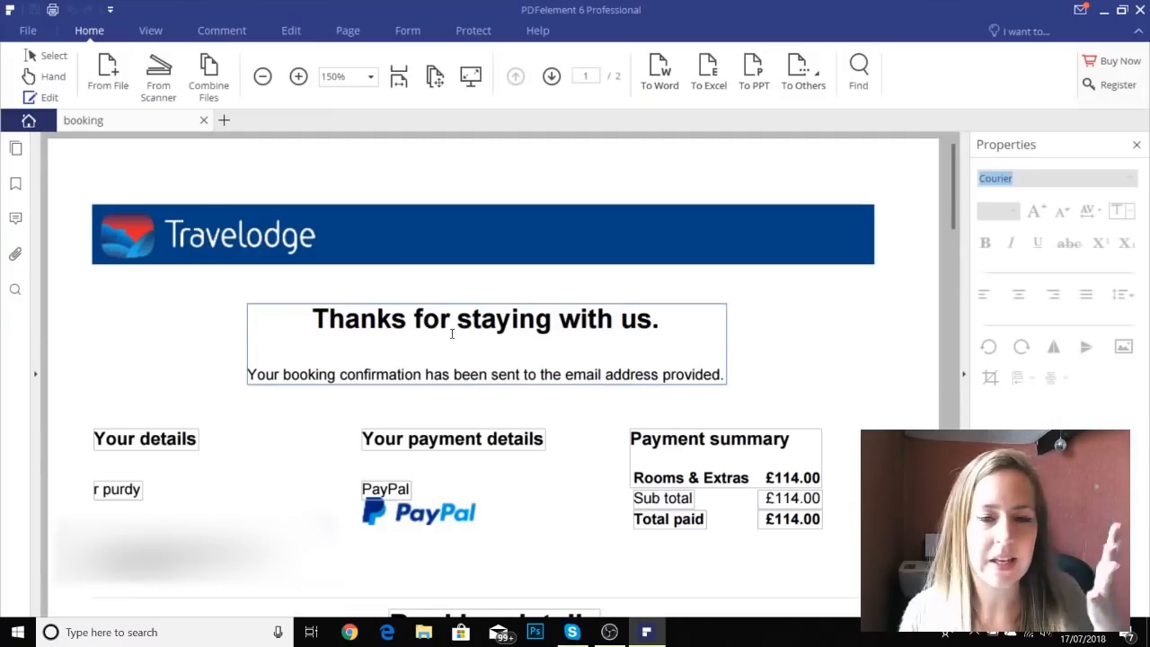
{"action": "mouse_move", "coordinate": [454, 305]}
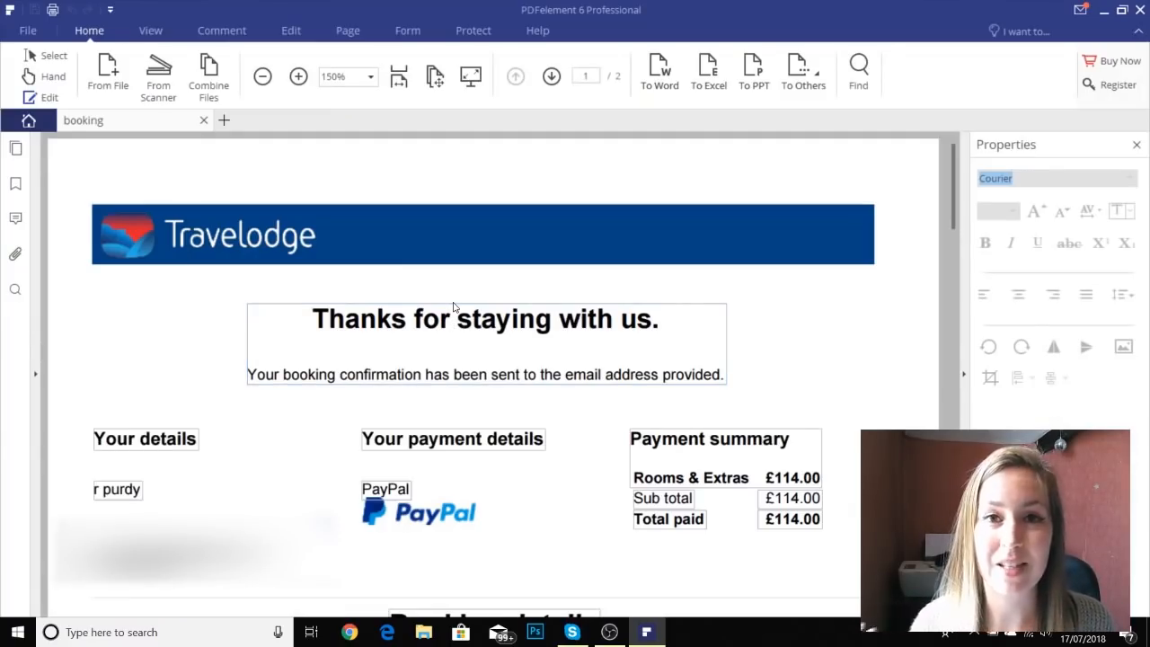
{"action": "mouse_move", "coordinate": [456, 285]}
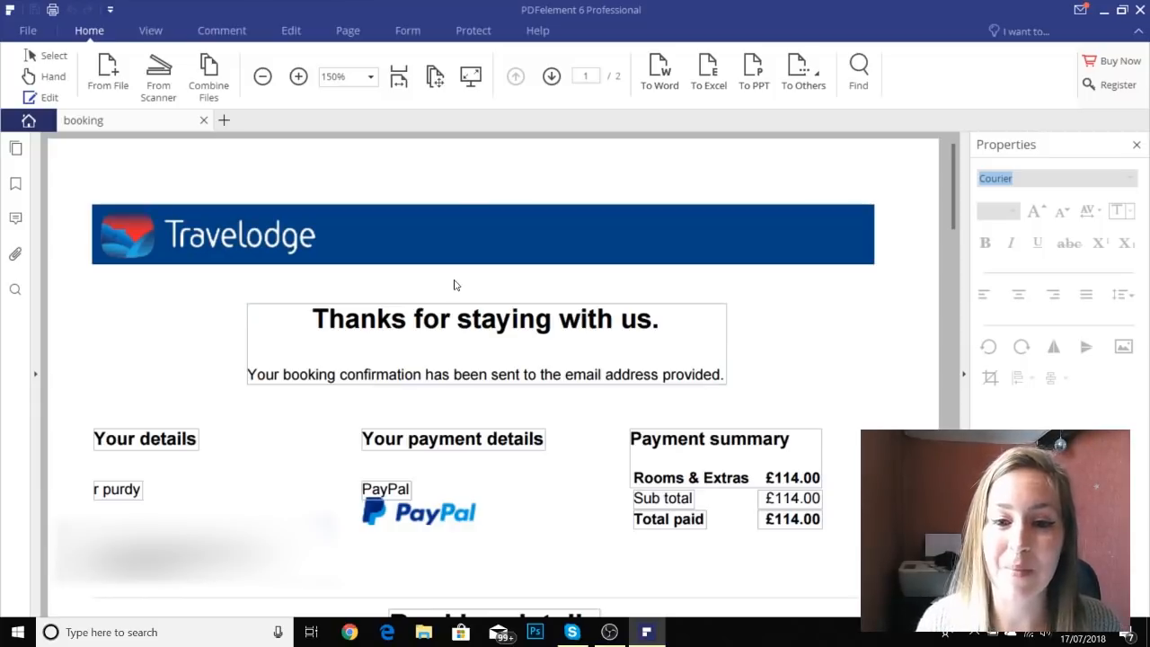
- Edit the Booking details heading text, capitalising 'd' in 'details'
{"action": "scroll", "scroll_direction": "down", "scroll_amount": 3}
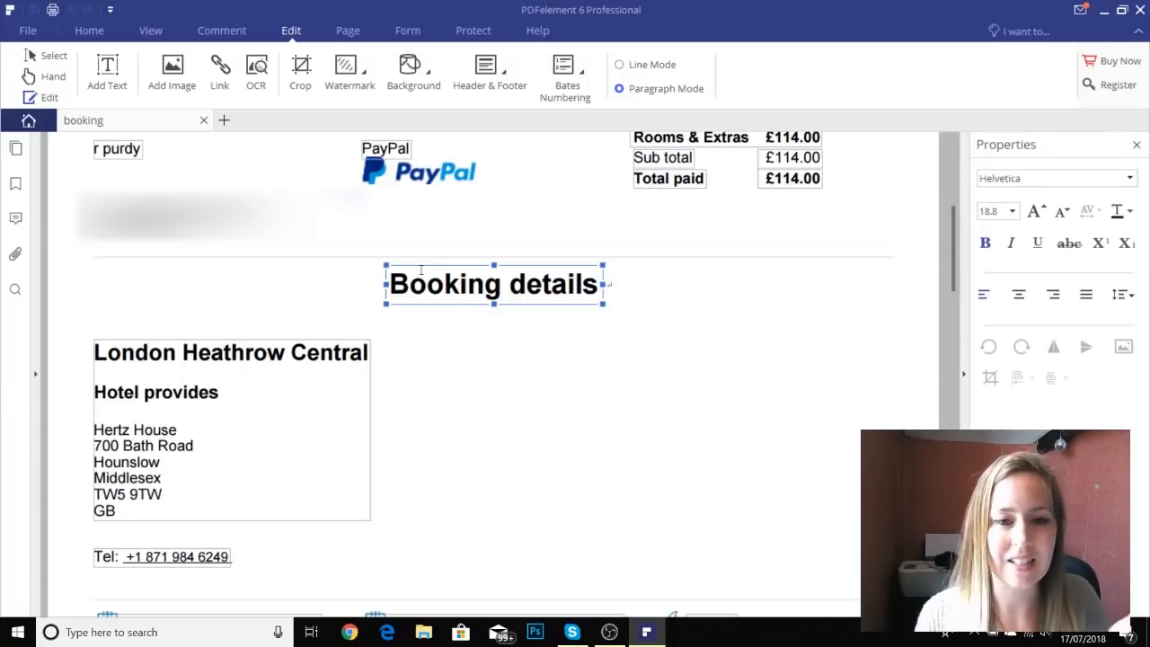
{"action": "double_click", "coordinate": [548, 284]}
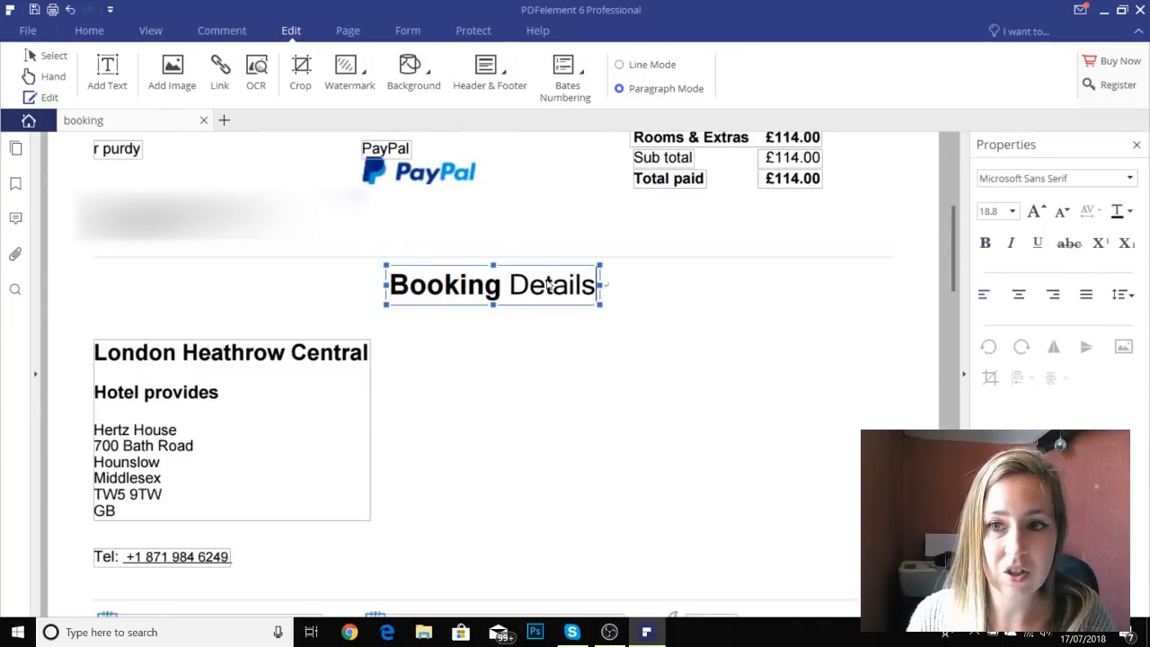
{"action": "left_click", "coordinate": [1056, 178]}
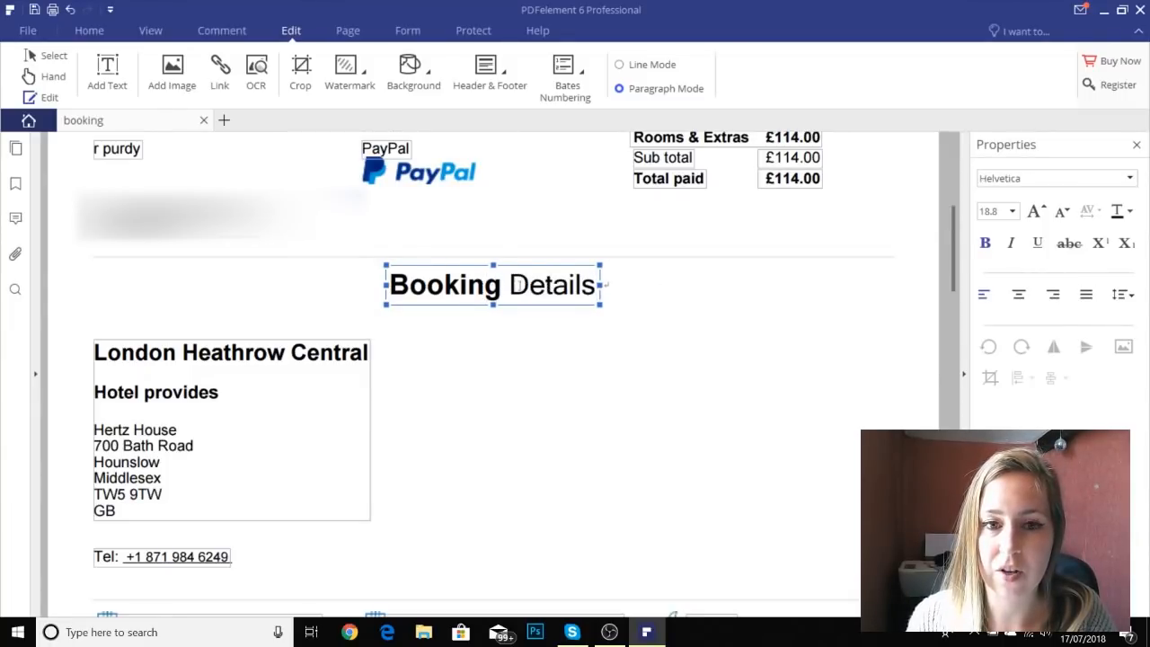
{"action": "left_click", "coordinate": [1055, 178]}
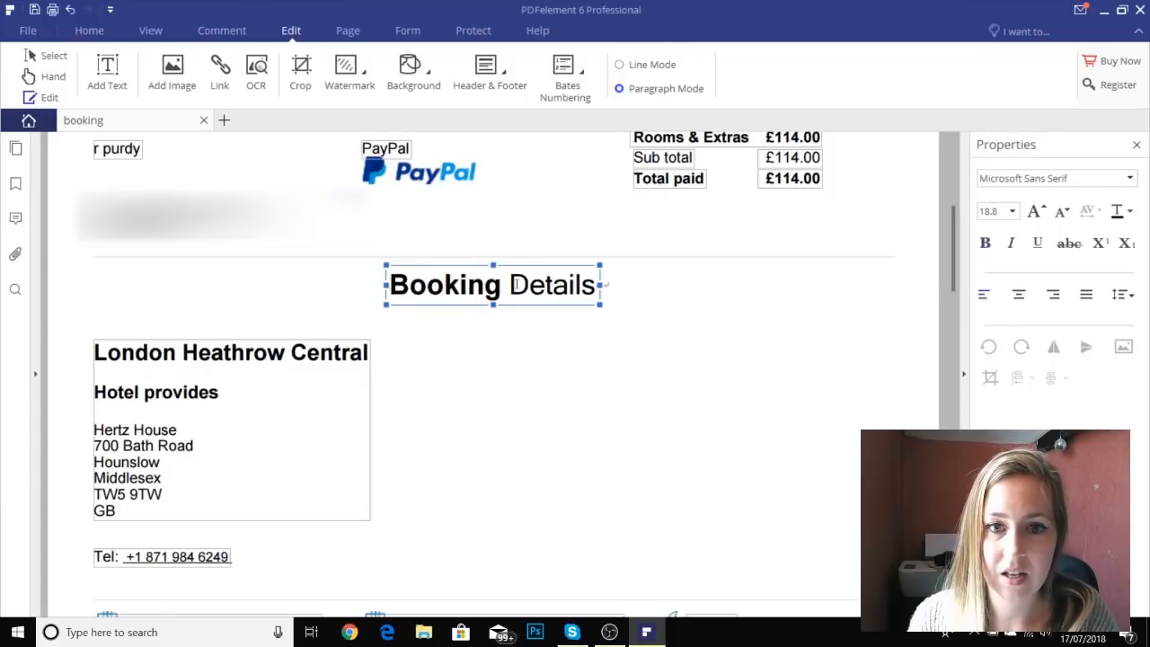
- Set the word 'Details' in the Felt Tip Roman Heavy font
{"action": "double_click", "coordinate": [552, 285]}
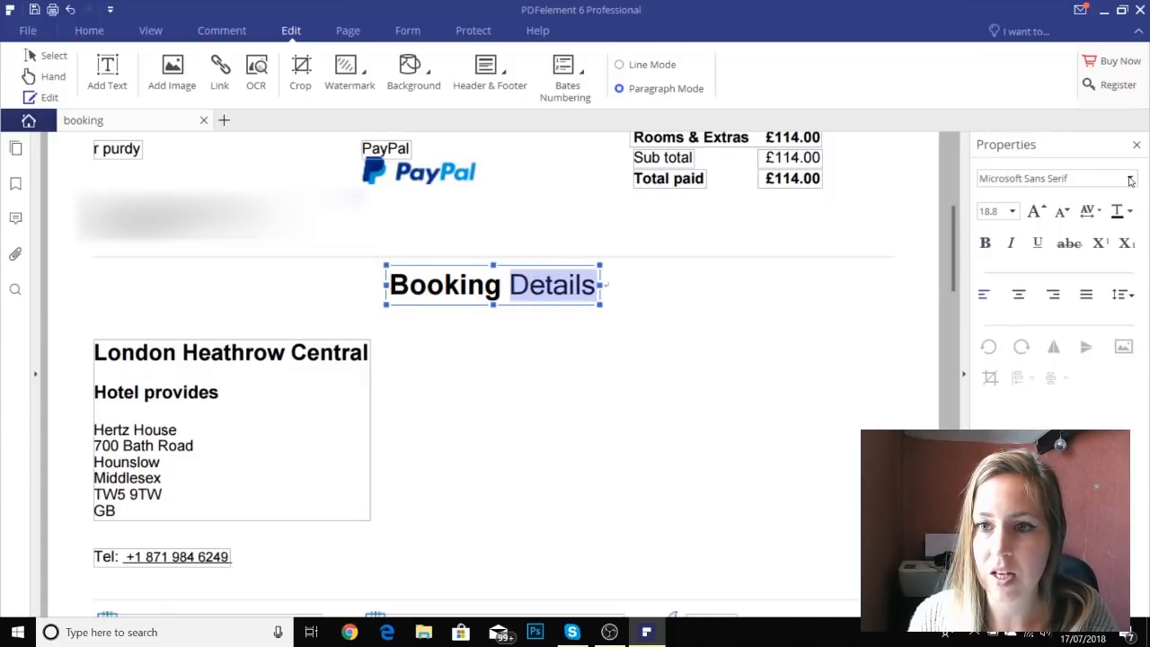
{"action": "left_click", "coordinate": [1130, 177]}
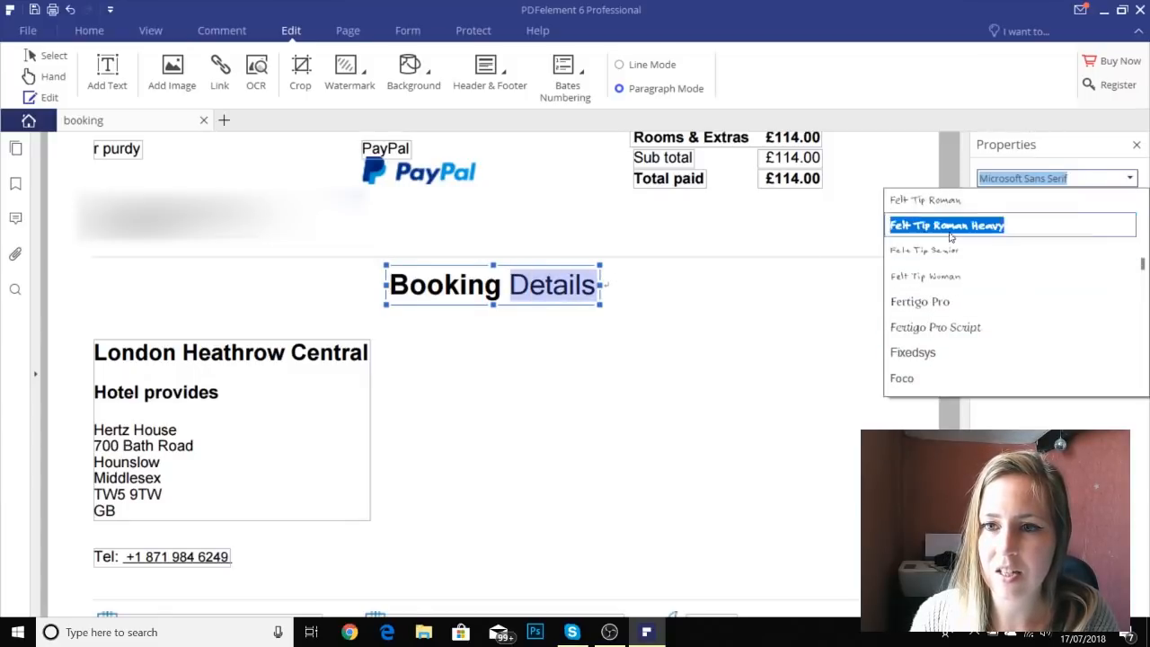
{"action": "left_click", "coordinate": [946, 224]}
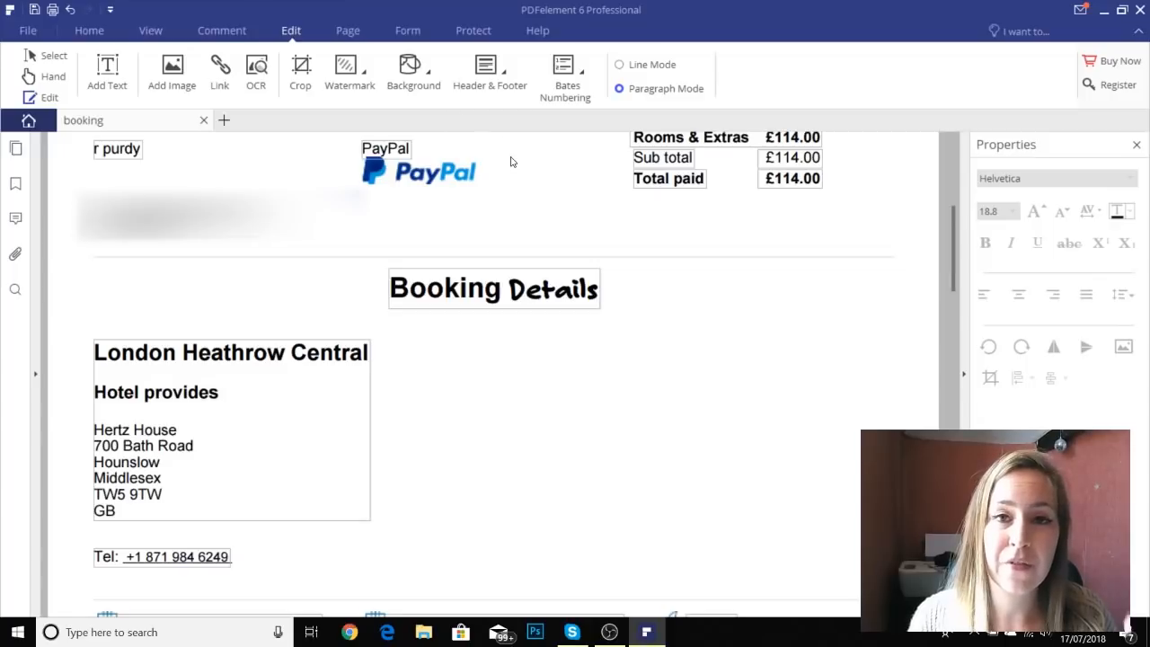
- Start converting the booking PDF to a Word Document (.docx) from the File menu
{"action": "left_click", "coordinate": [15, 29]}
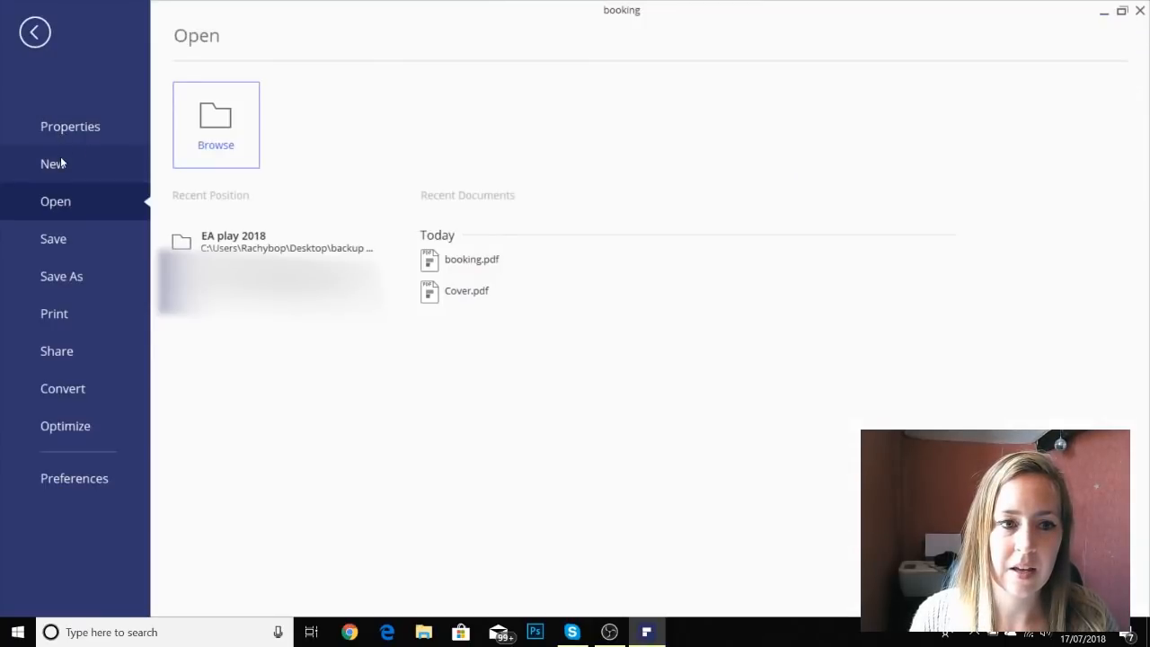
{"action": "left_click", "coordinate": [63, 388]}
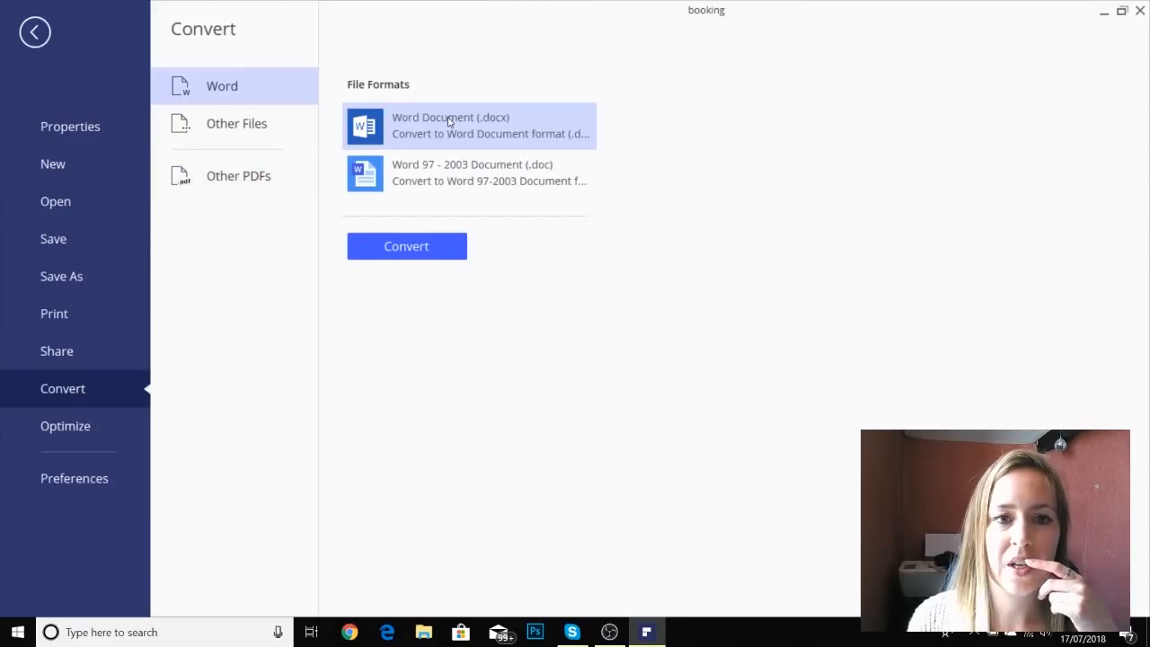
{"action": "mouse_move", "coordinate": [386, 108]}
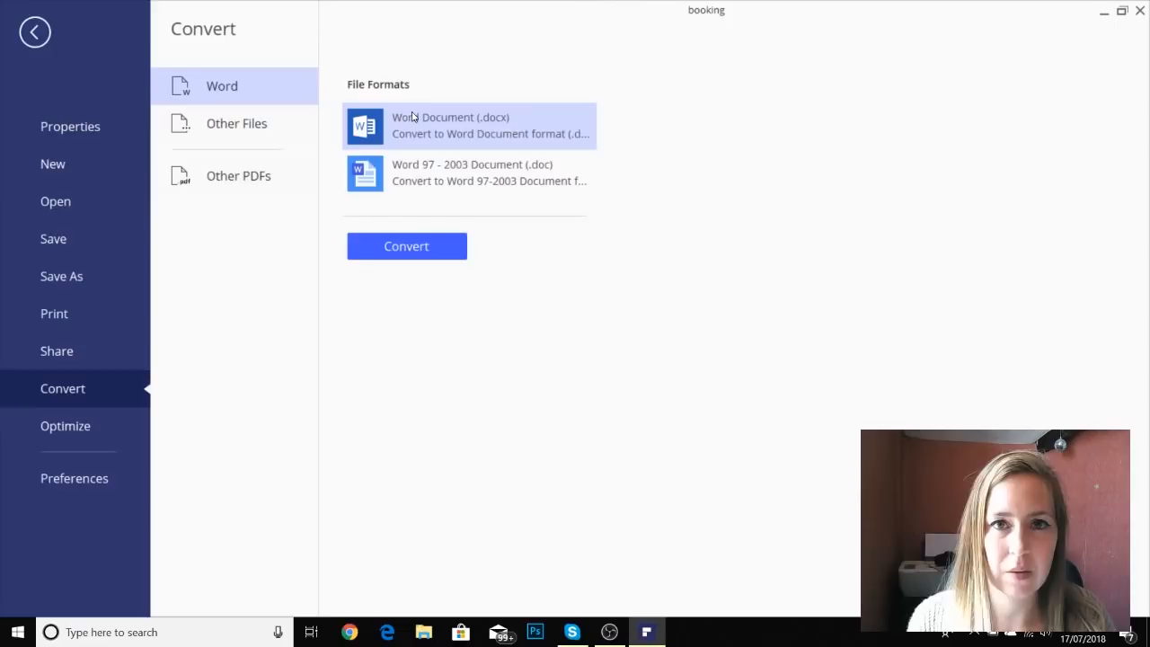
{"action": "left_click", "coordinate": [406, 246]}
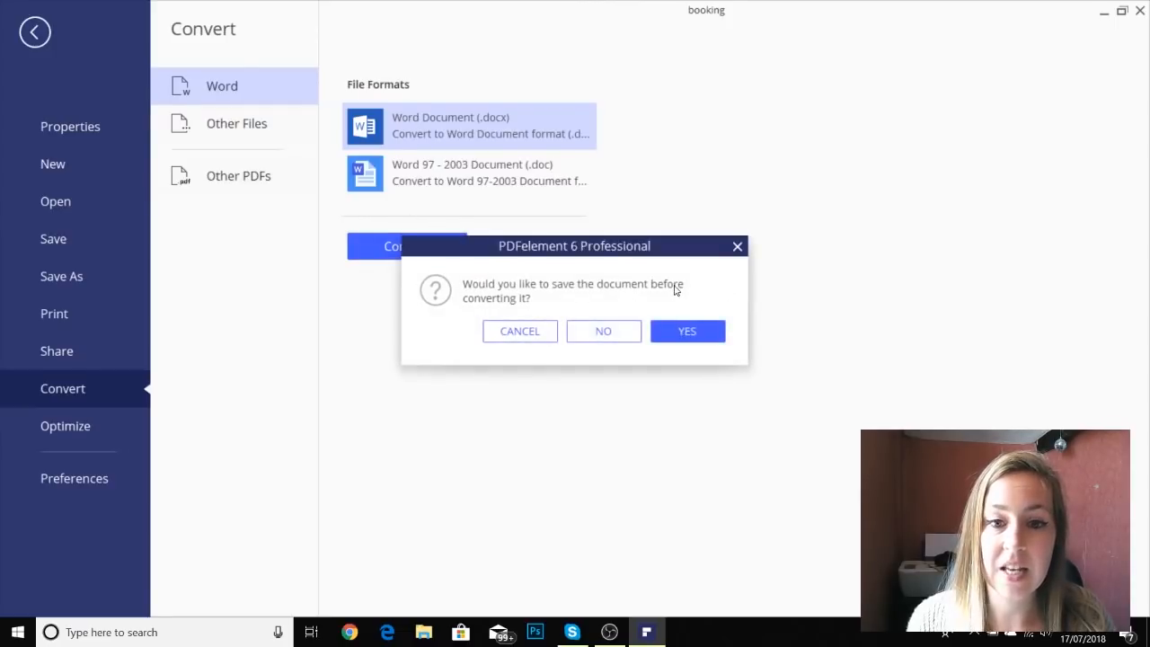
- Agree to save the restyled booking PDF before converting
{"action": "left_click", "coordinate": [687, 330]}
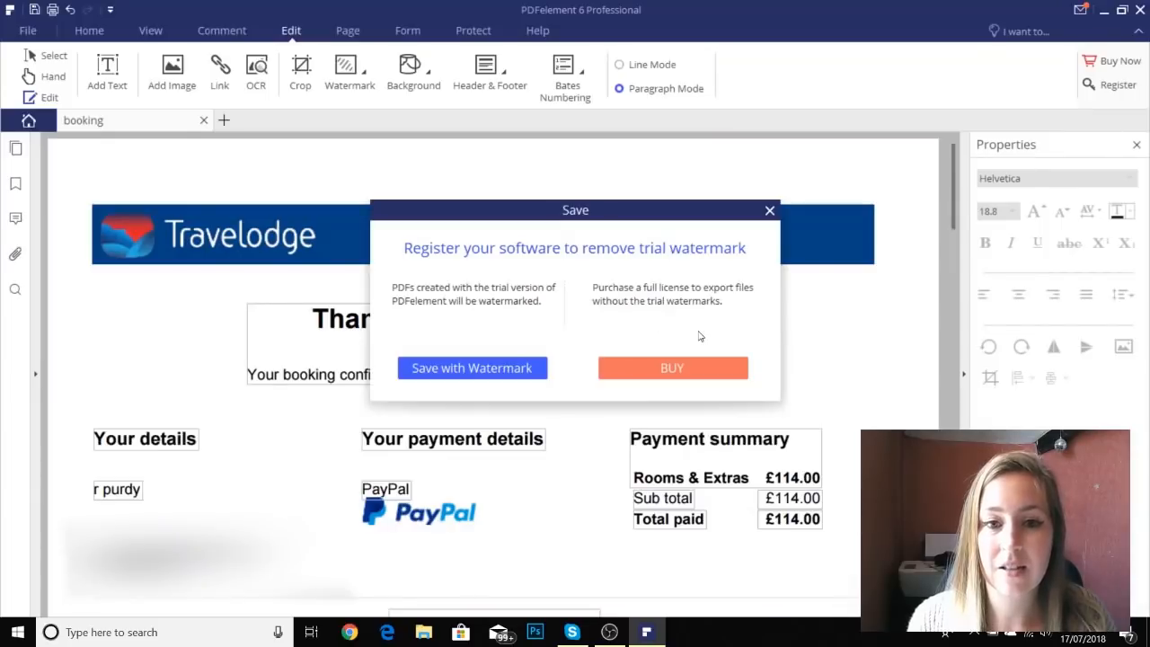
{"action": "mouse_move", "coordinate": [663, 267]}
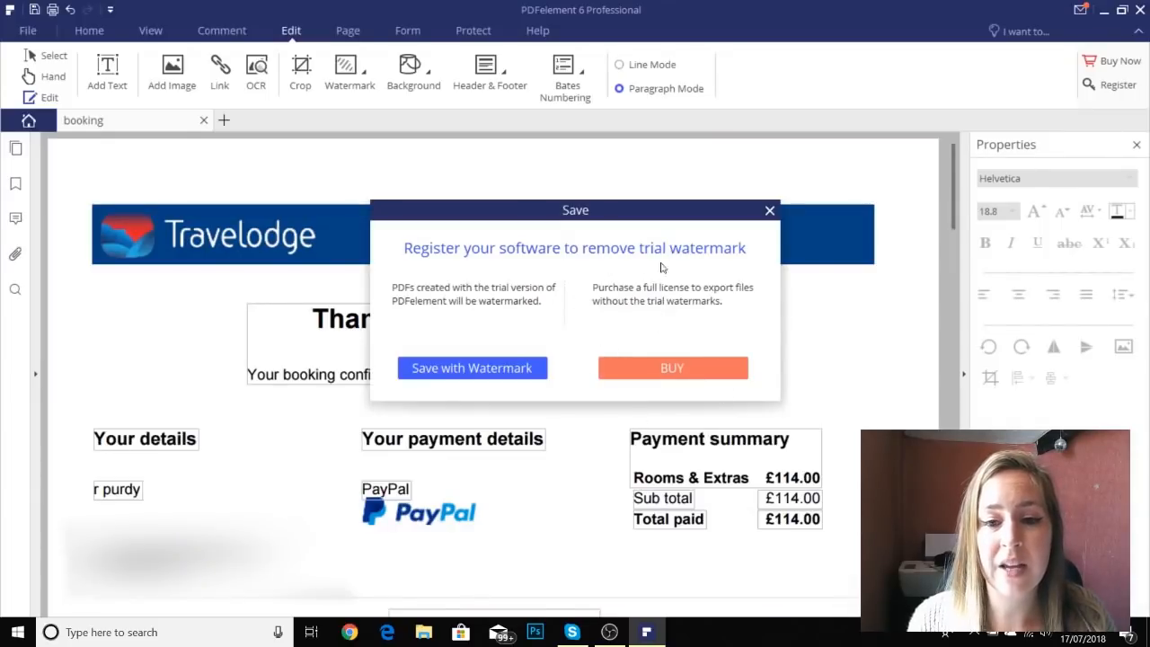
{"action": "mouse_move", "coordinate": [615, 373]}
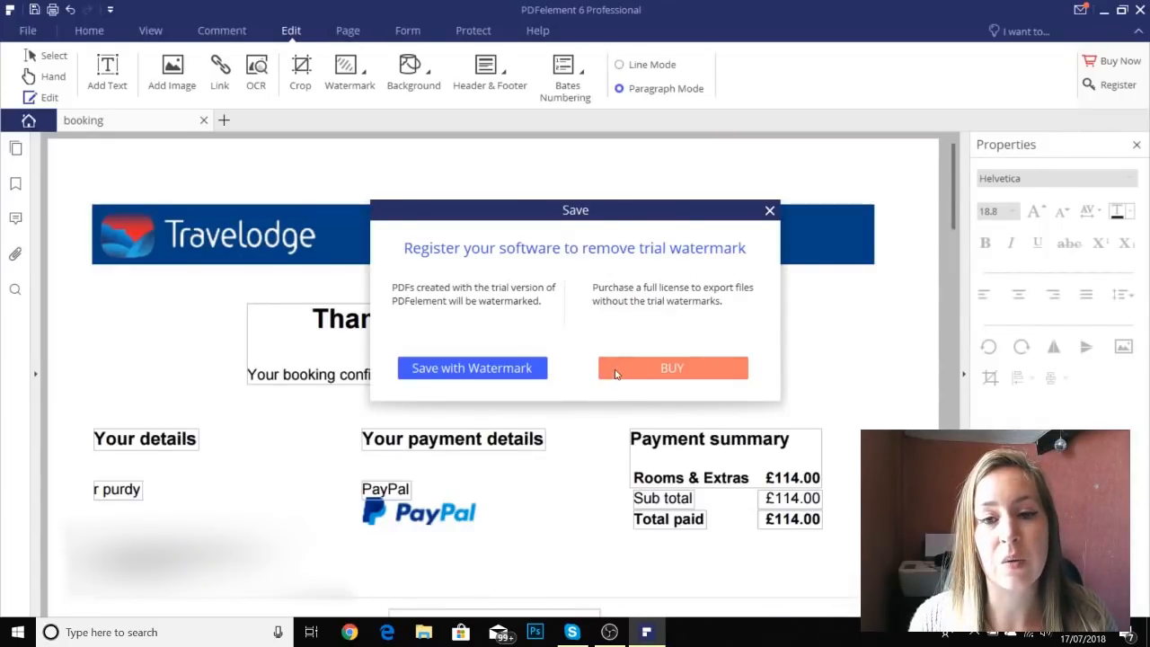
{"action": "mouse_move", "coordinate": [591, 355]}
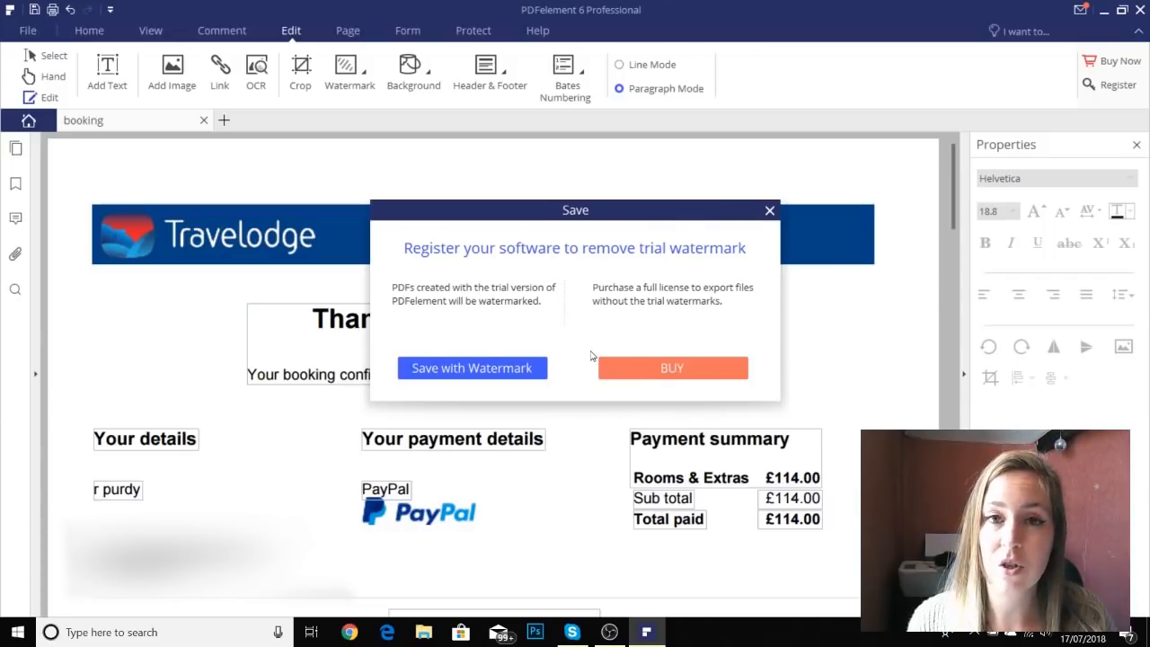
{"action": "mouse_move", "coordinate": [438, 378]}
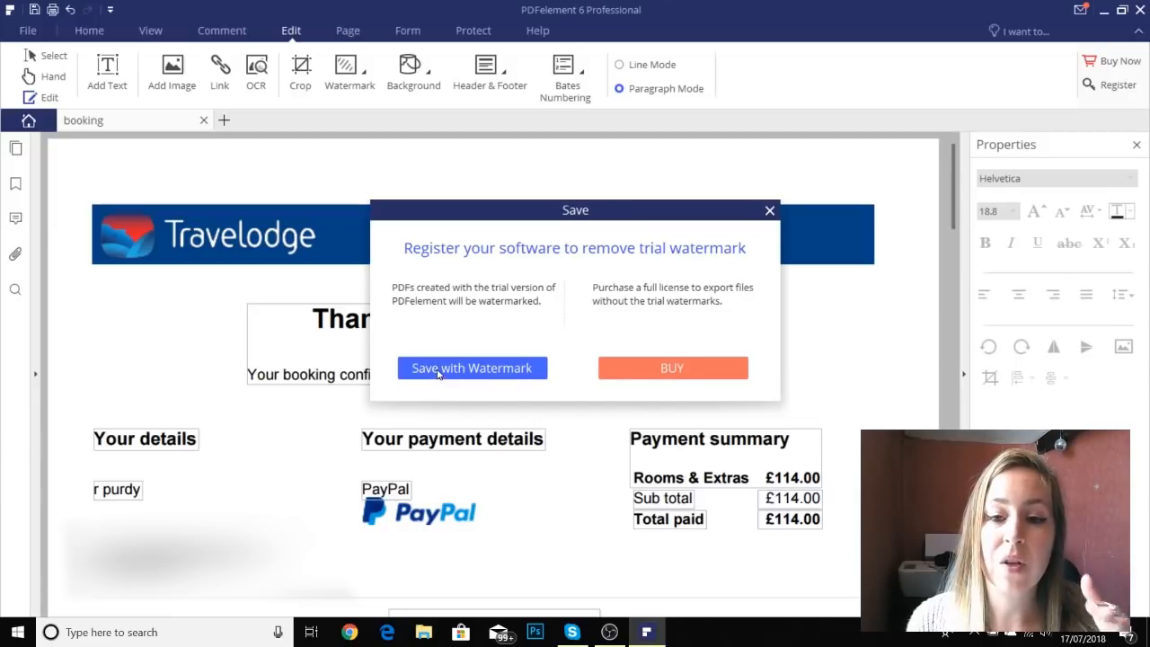
{"action": "mouse_move", "coordinate": [550, 352]}
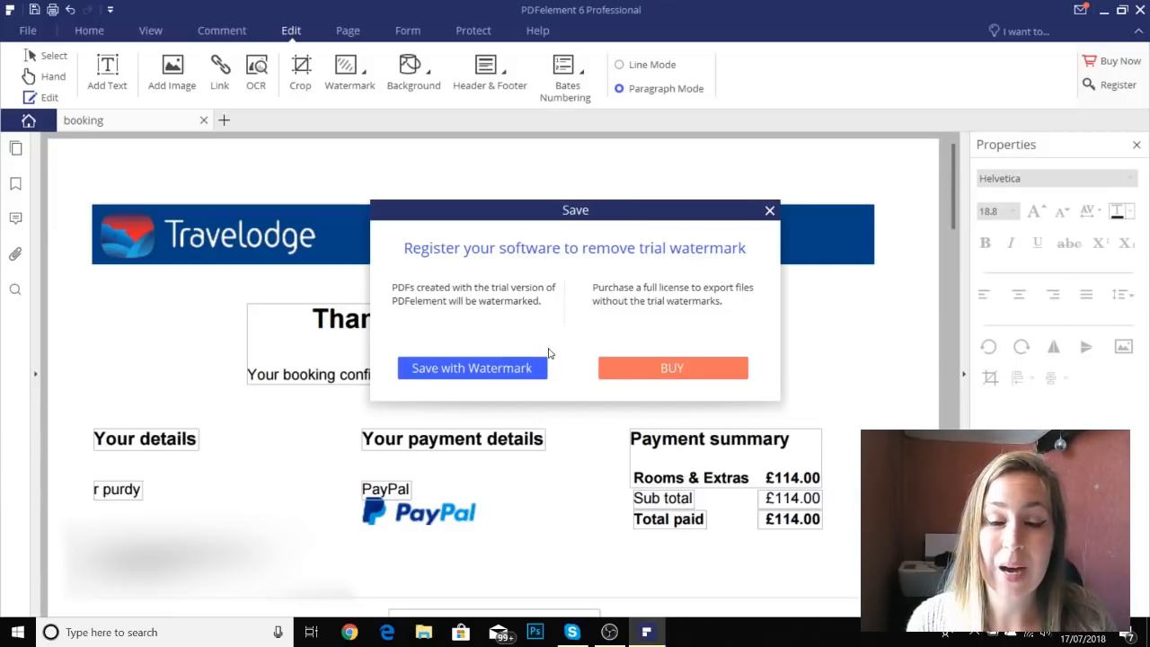
{"action": "mouse_move", "coordinate": [582, 351]}
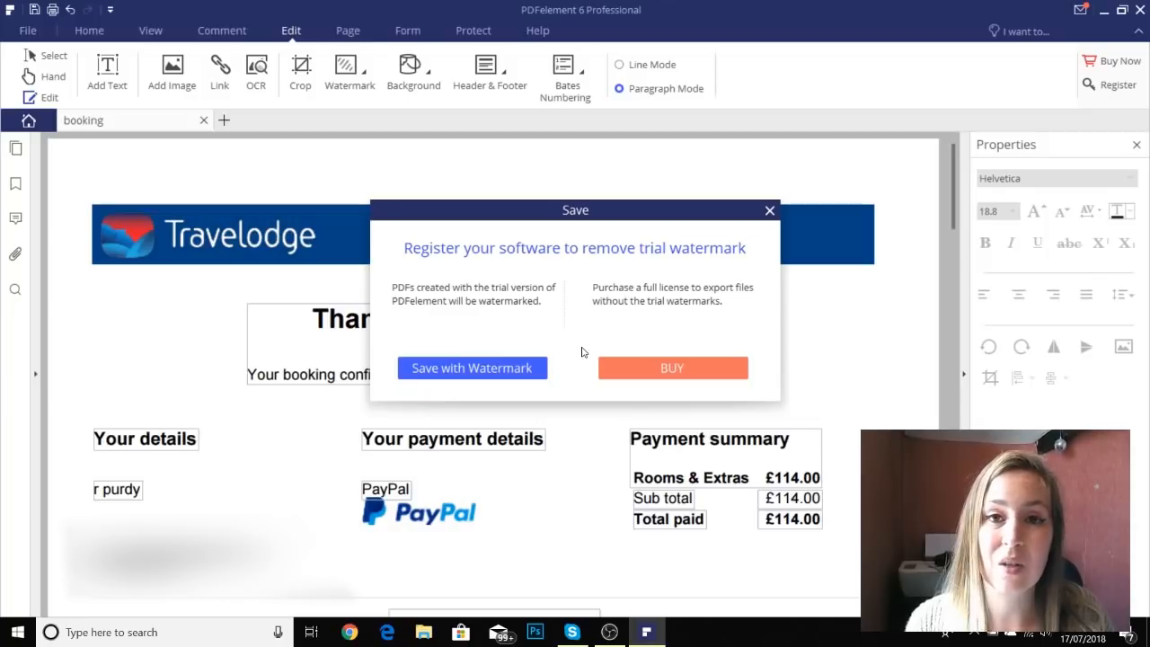
{"action": "mouse_move", "coordinate": [583, 346]}
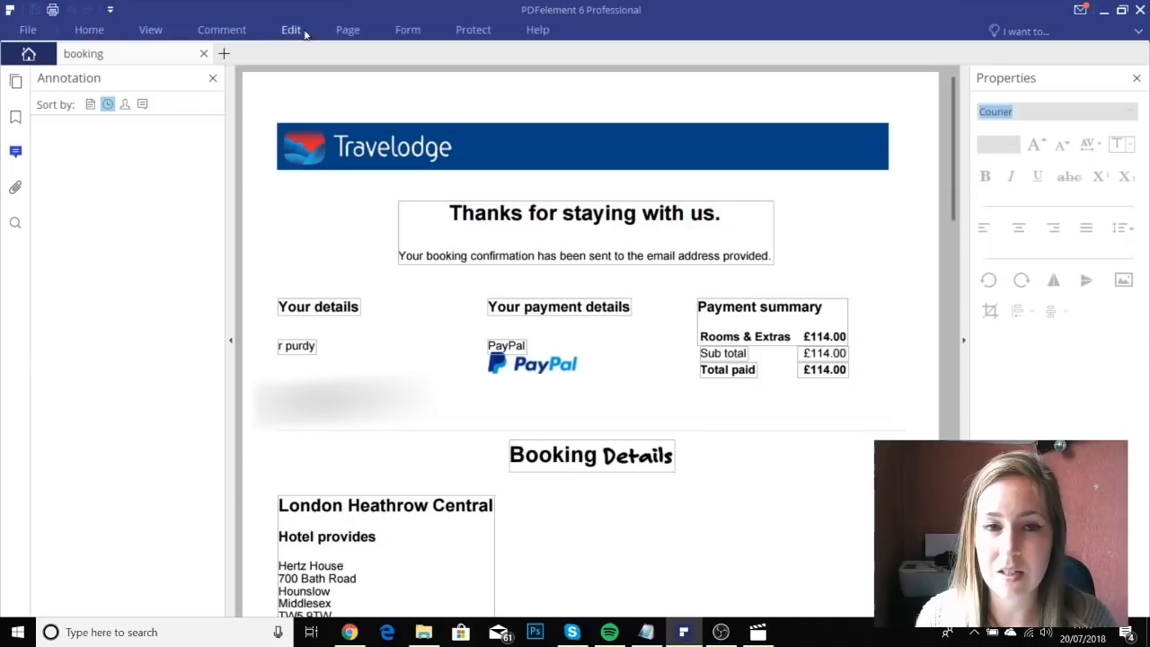
- Place a sticky note next to the guest name with the text 'change to full form name'
{"action": "left_click", "coordinate": [221, 29]}
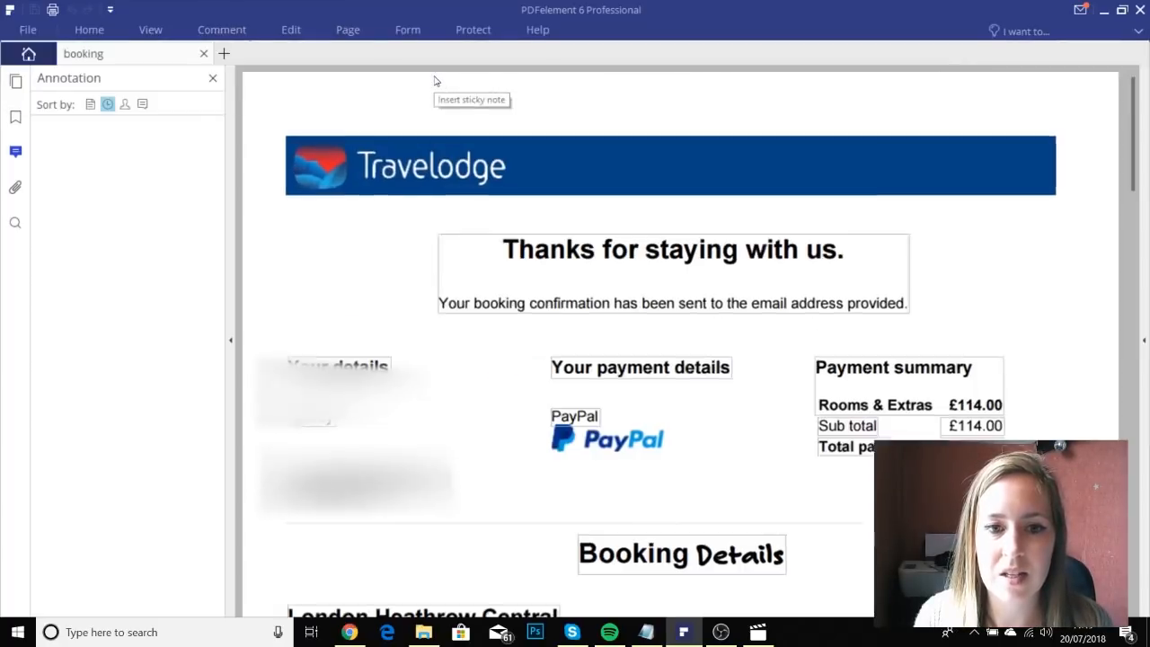
{"action": "left_click", "coordinate": [336, 327]}
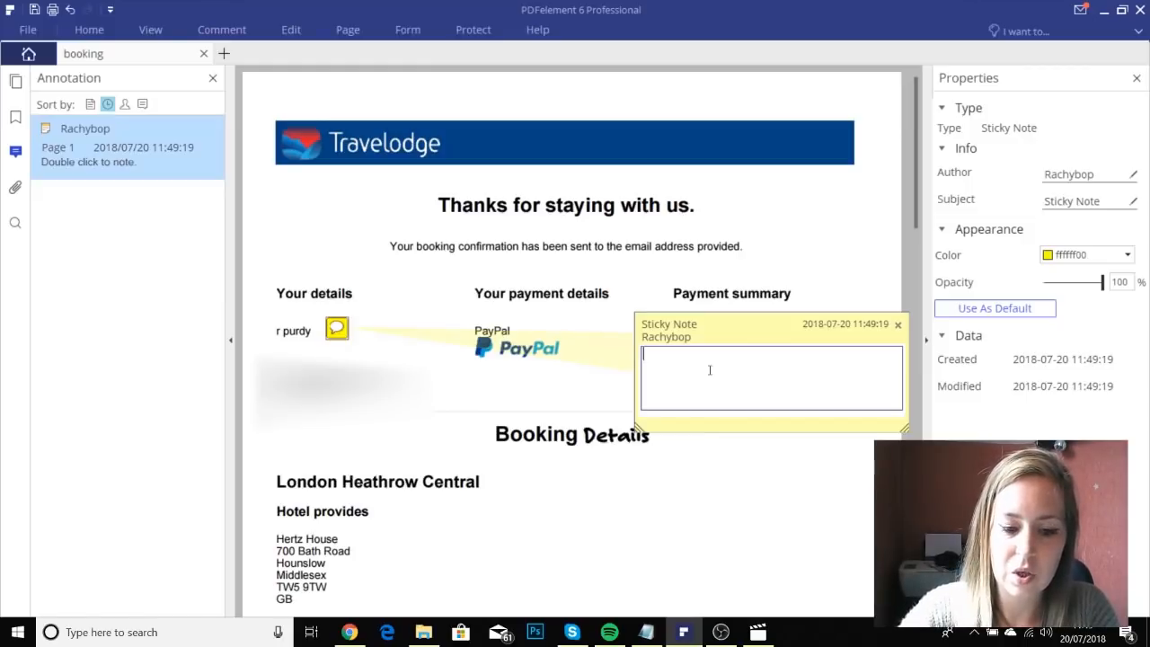
{"action": "type", "text": "change to full"}
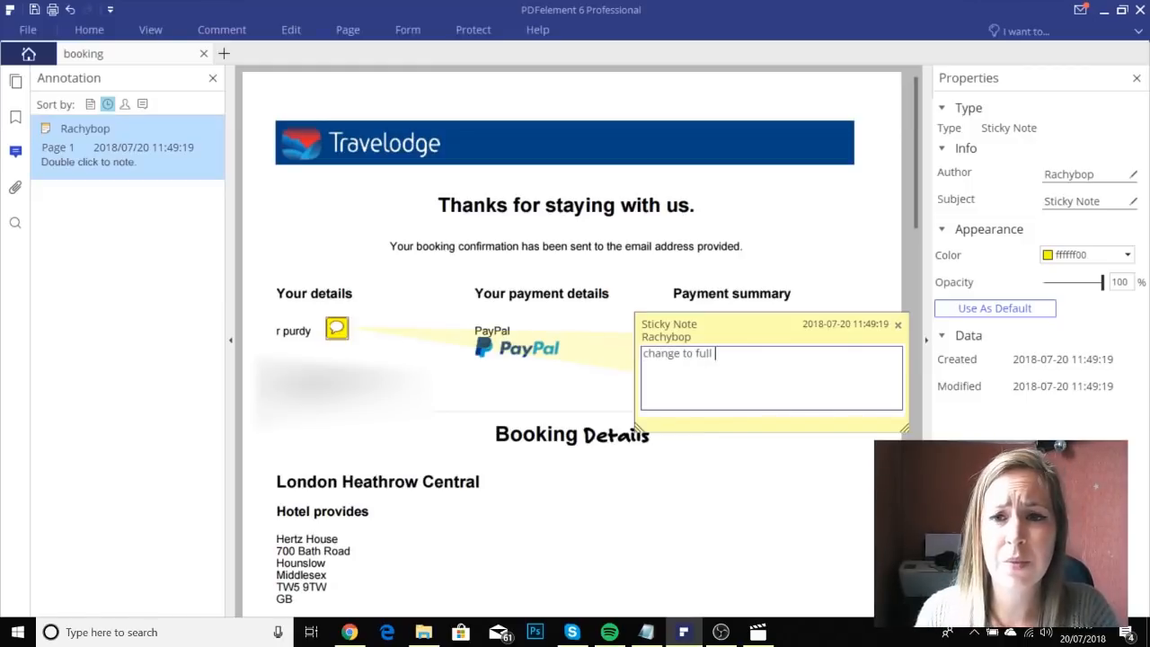
{"action": "type", "text": "form name"}
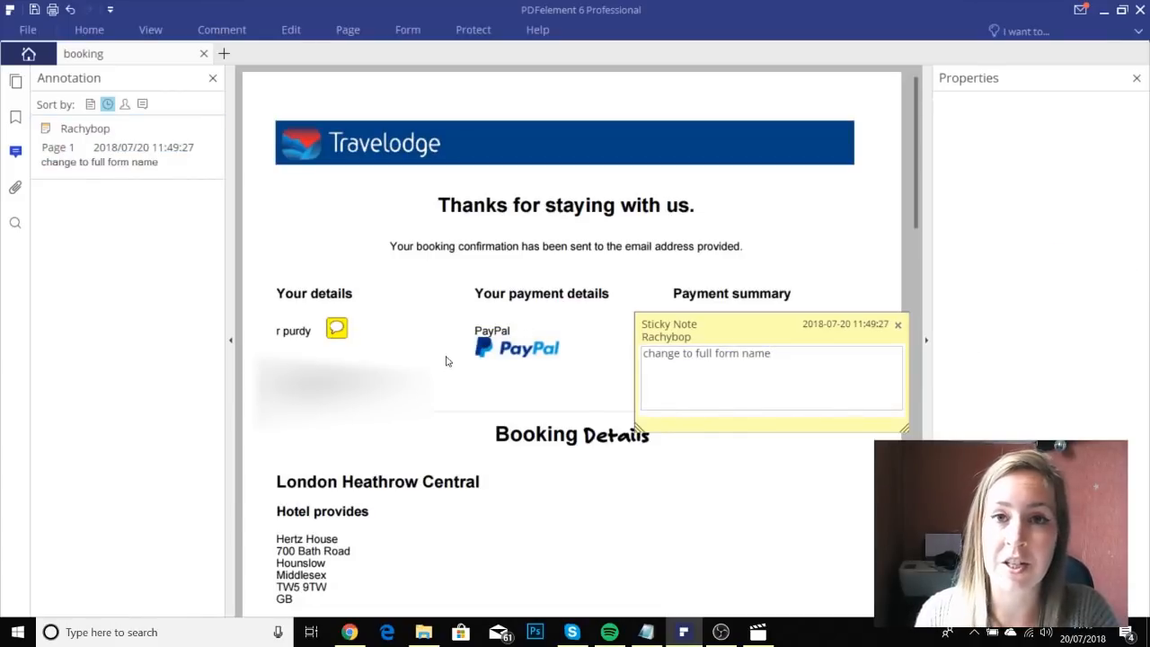
{"action": "left_click", "coordinate": [896, 323]}
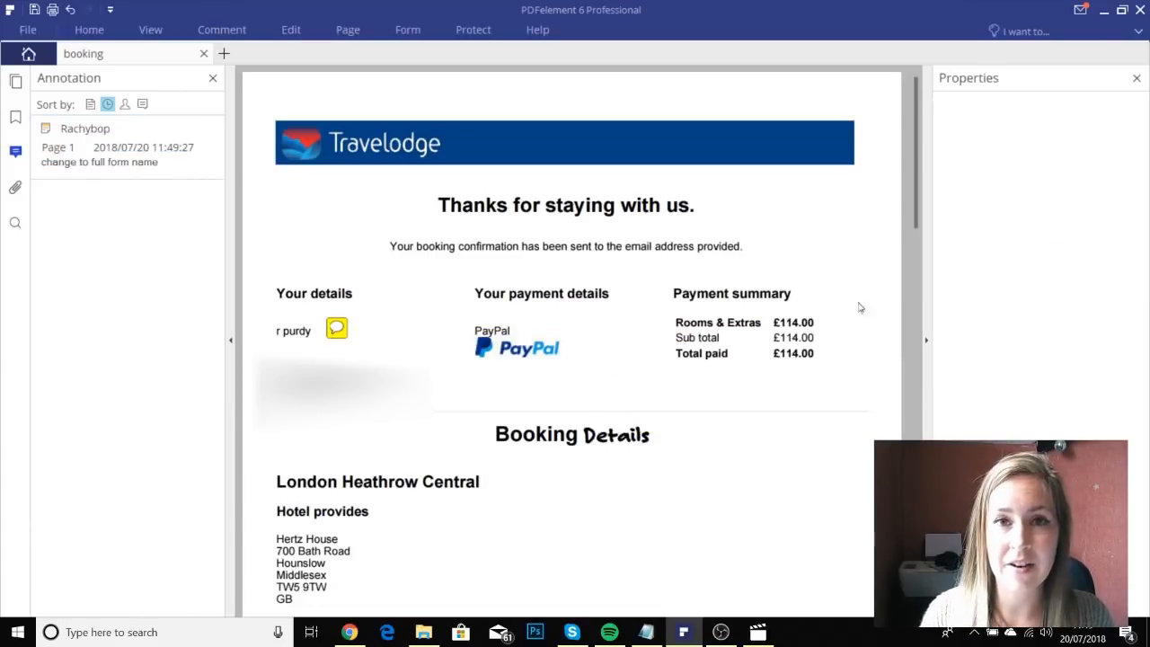